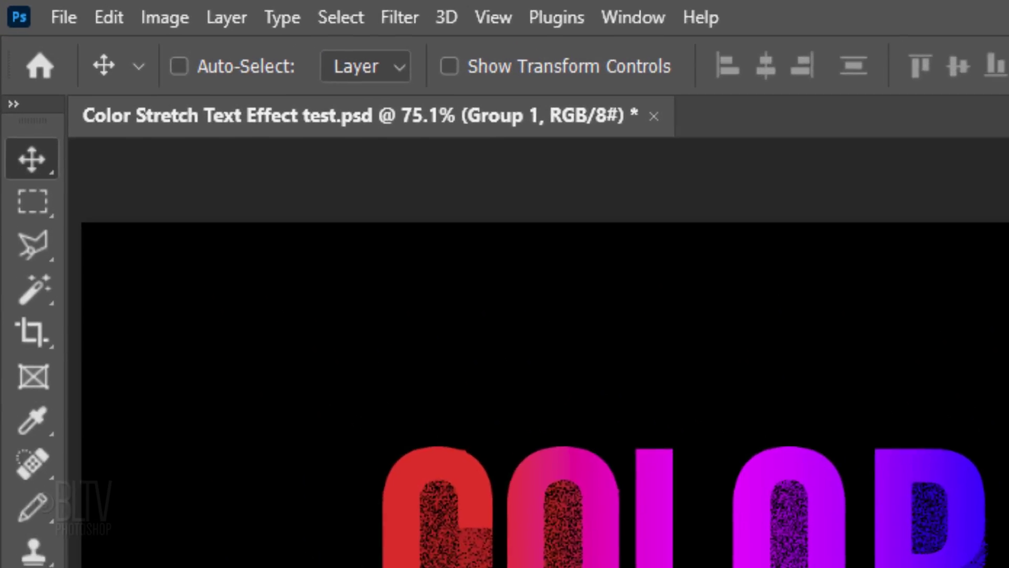
Step: Create a new 1920 × 1080 px, 72 ppi document with a black background
{"action": "left_click", "coordinate": [63, 17]}
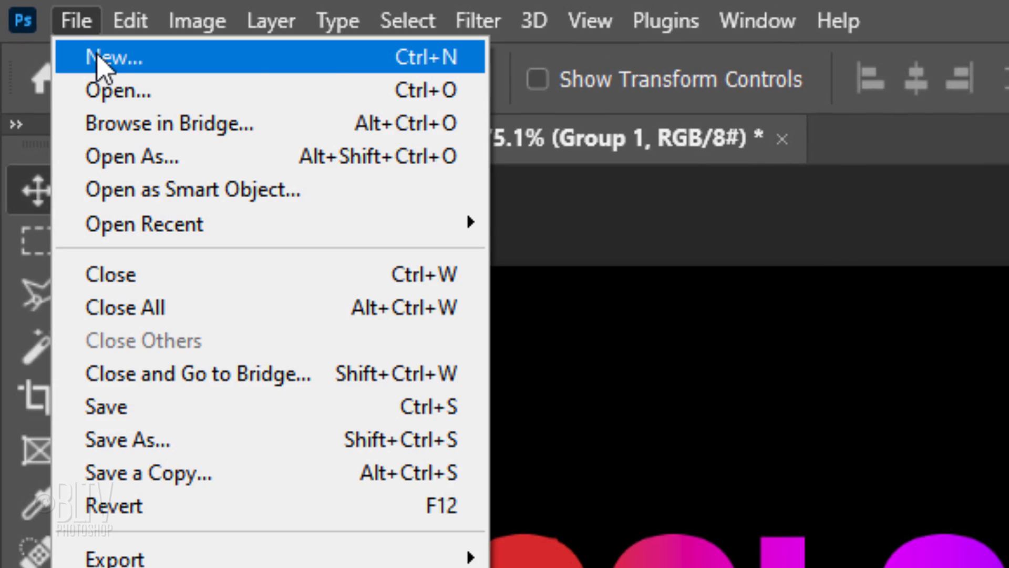
{"action": "left_click", "coordinate": [116, 57]}
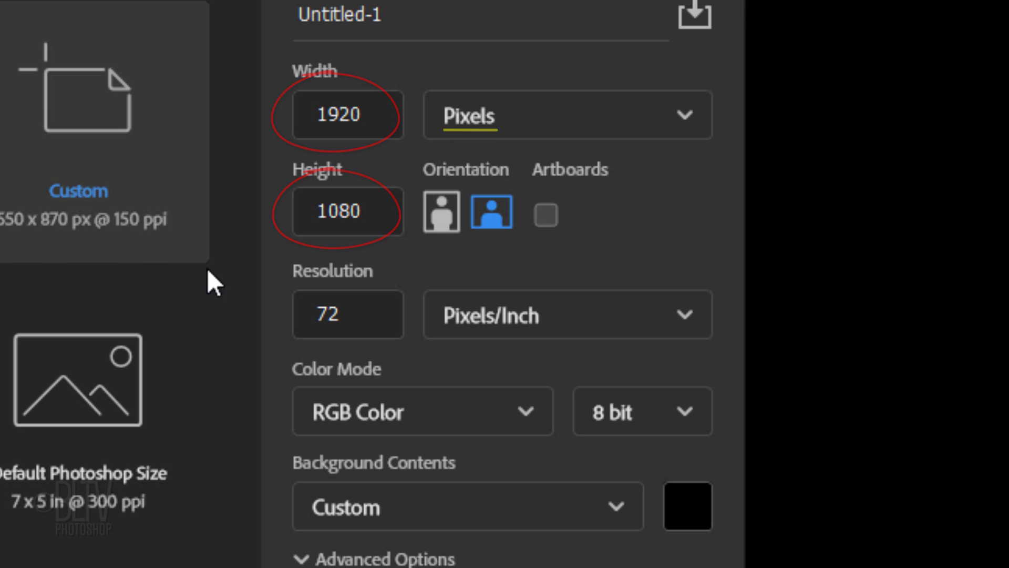
{"action": "left_click", "coordinate": [348, 314]}
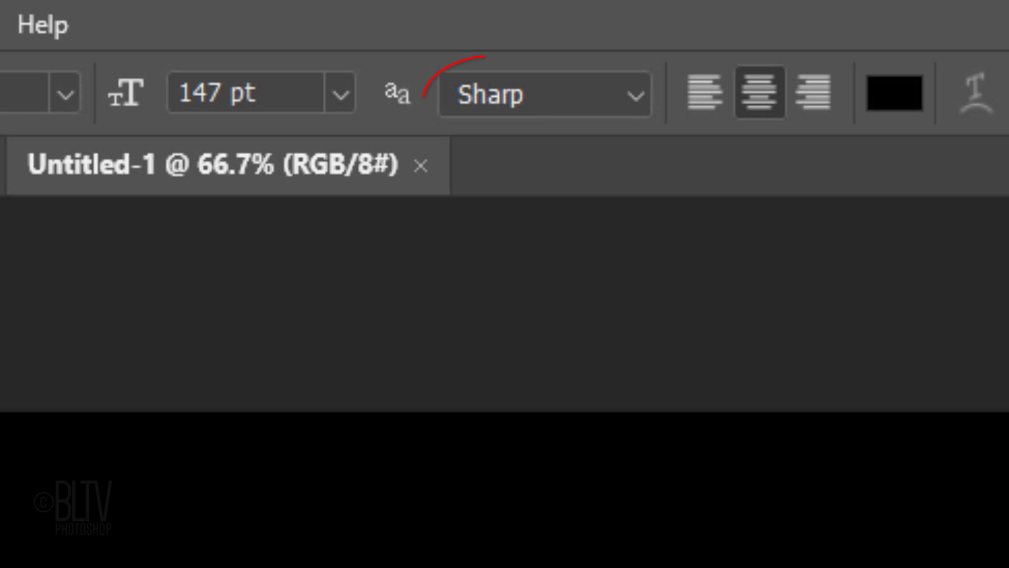
Step: Set the type to Sharp anti-aliasing and white colour for the COLOR STRETCH text
{"action": "left_click", "coordinate": [759, 93]}
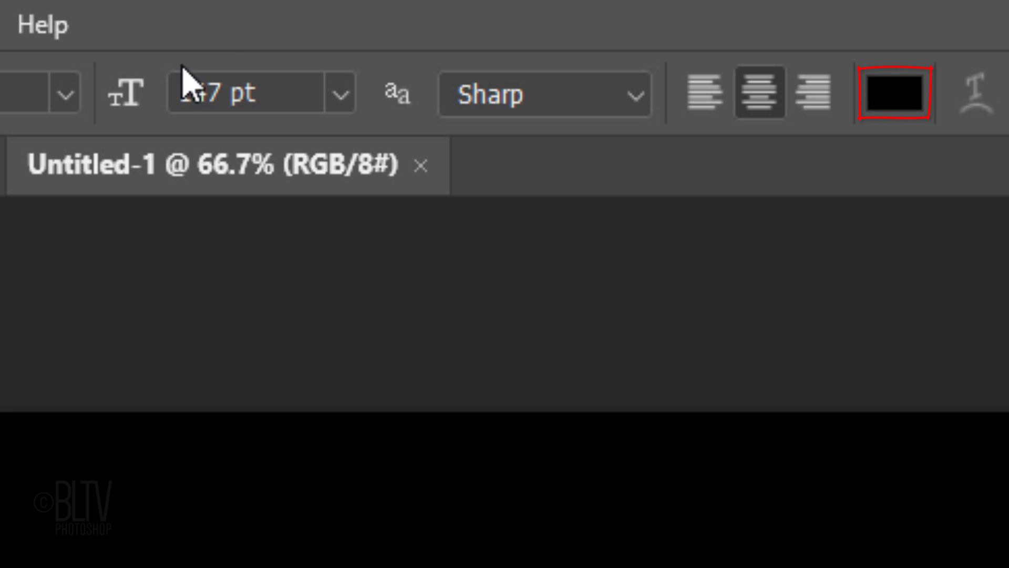
{"action": "left_click", "coordinate": [893, 92]}
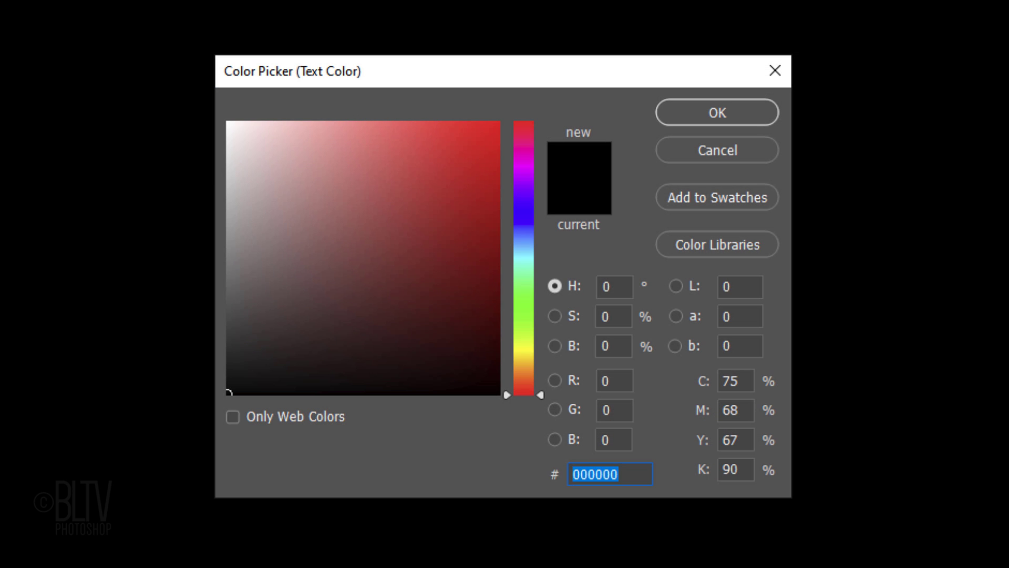
{"action": "left_click", "coordinate": [229, 126]}
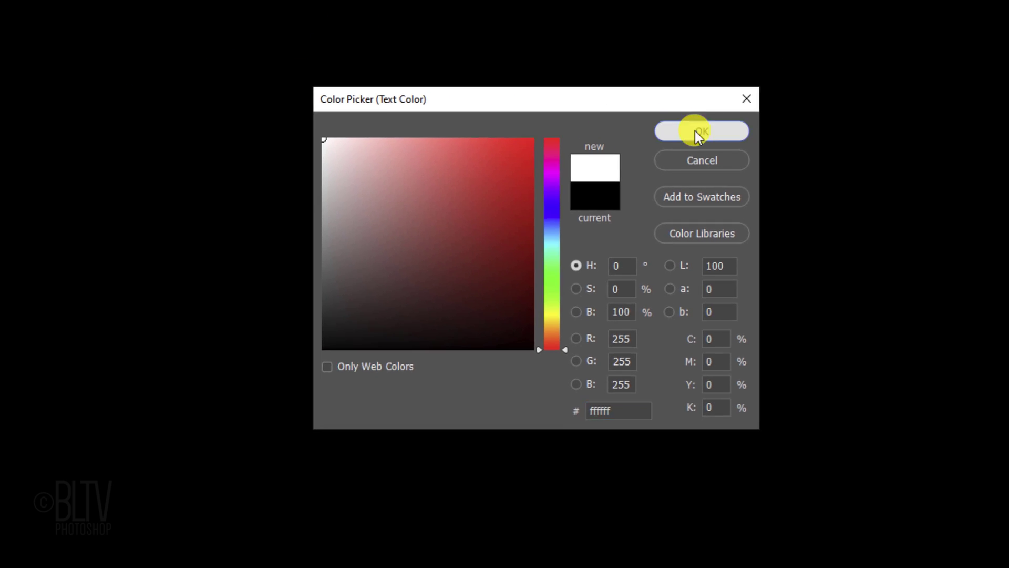
{"action": "left_click", "coordinate": [701, 131]}
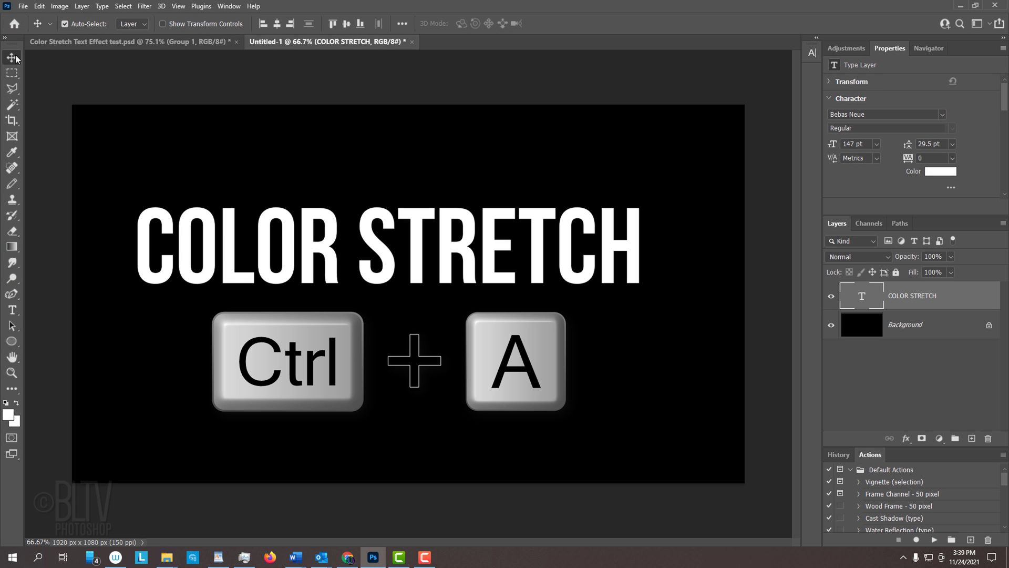
Step: Select all, align the text to horizontal centres, then deselect
{"action": "key", "text": "ctrl+a"}
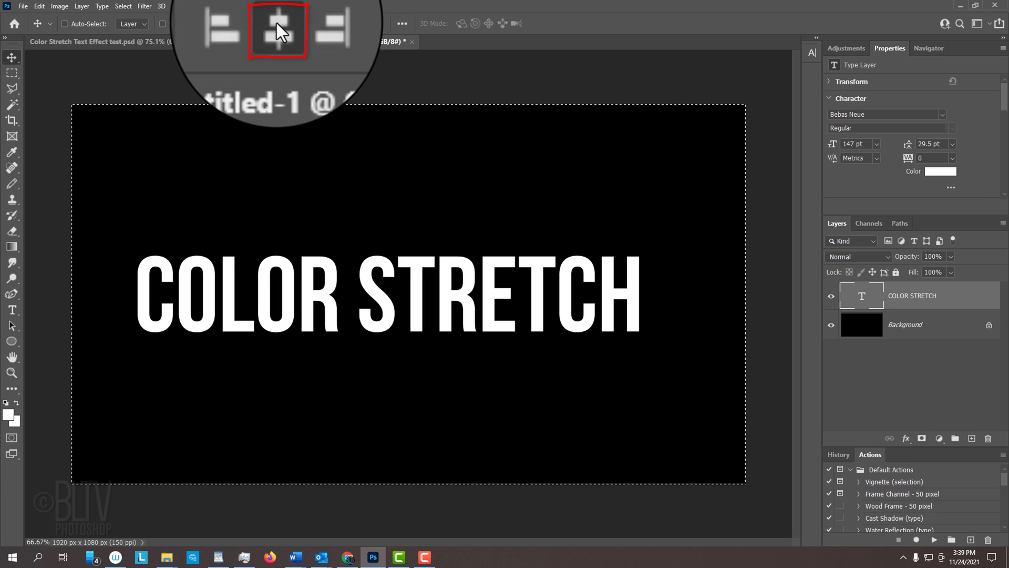
{"action": "left_click", "coordinate": [278, 24]}
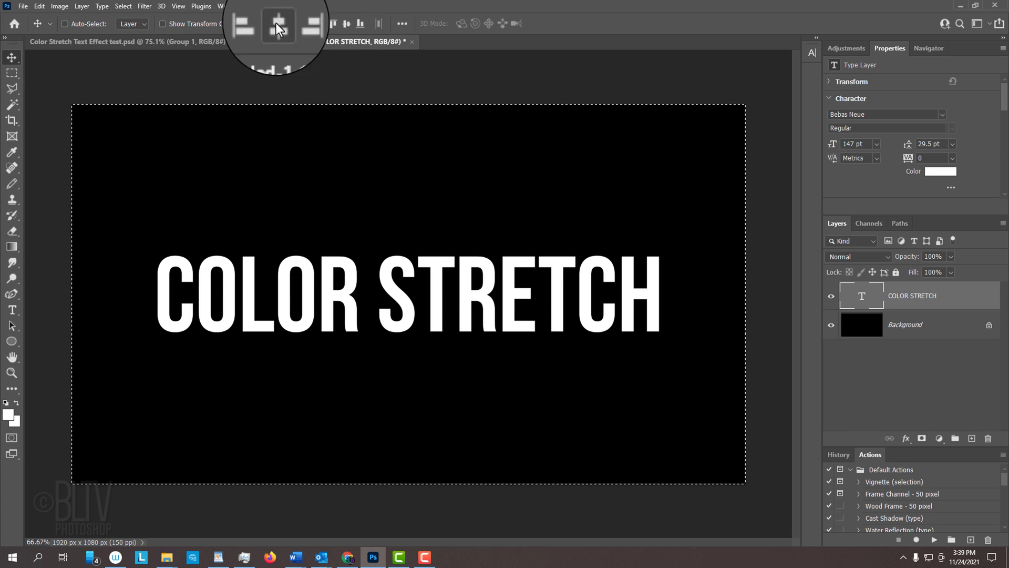
{"action": "key", "text": "ctrl+d"}
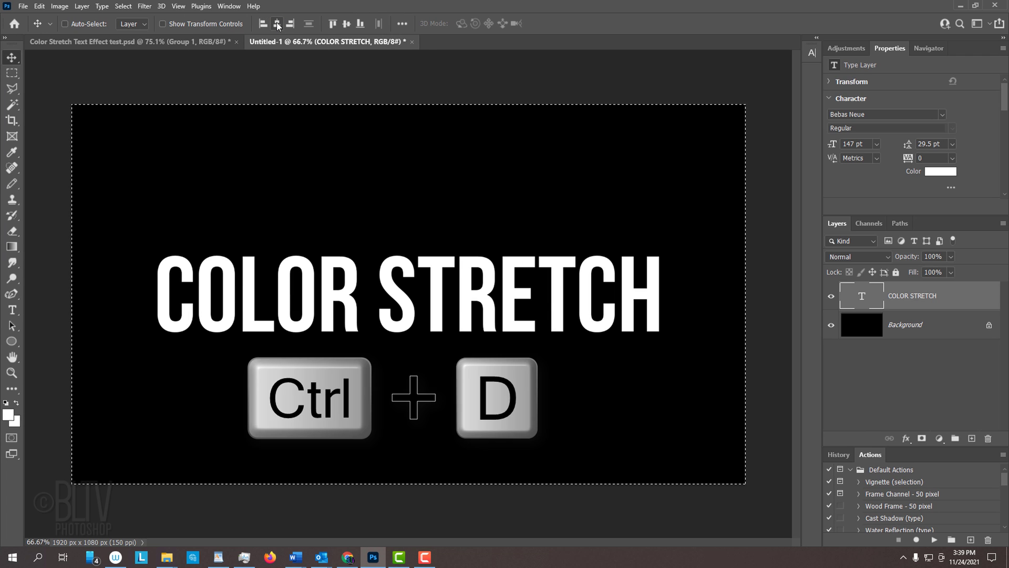
{"action": "key", "text": "ctrl+d"}
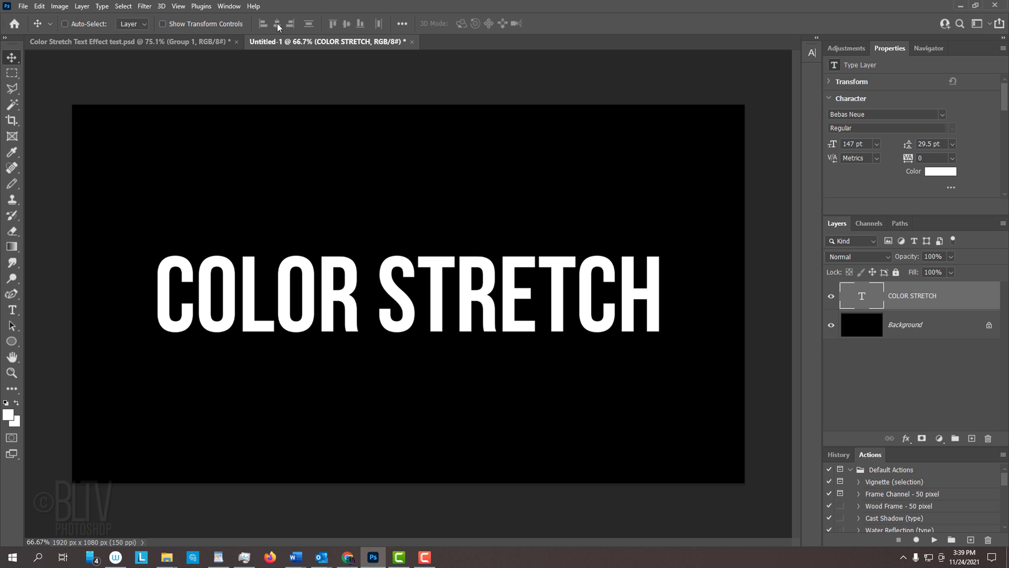
{"action": "key", "text": "shift"}
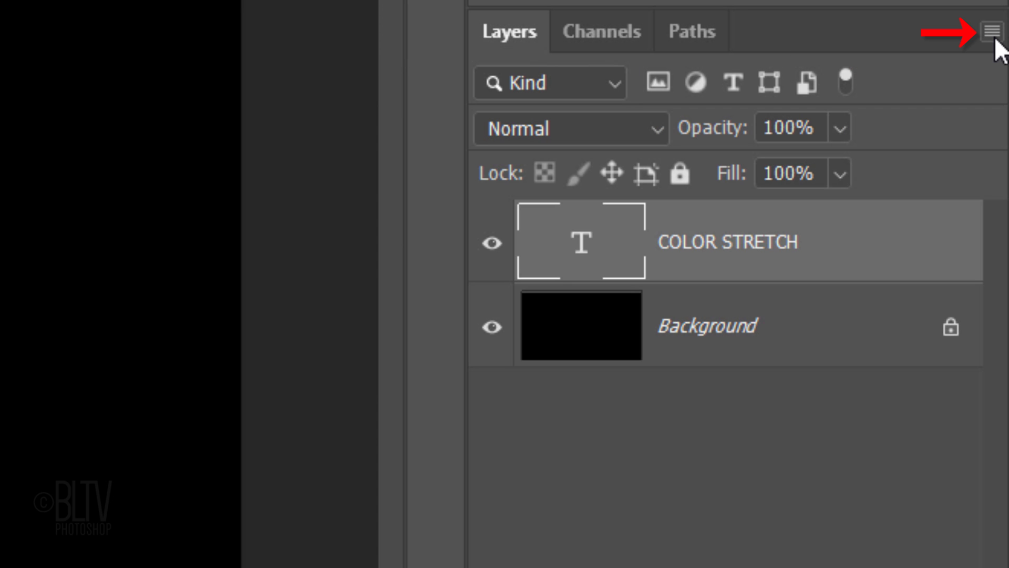
Step: Convert the COLOR STRETCH text layer to a smart object from the Layers panel menu
{"action": "left_click", "coordinate": [994, 31]}
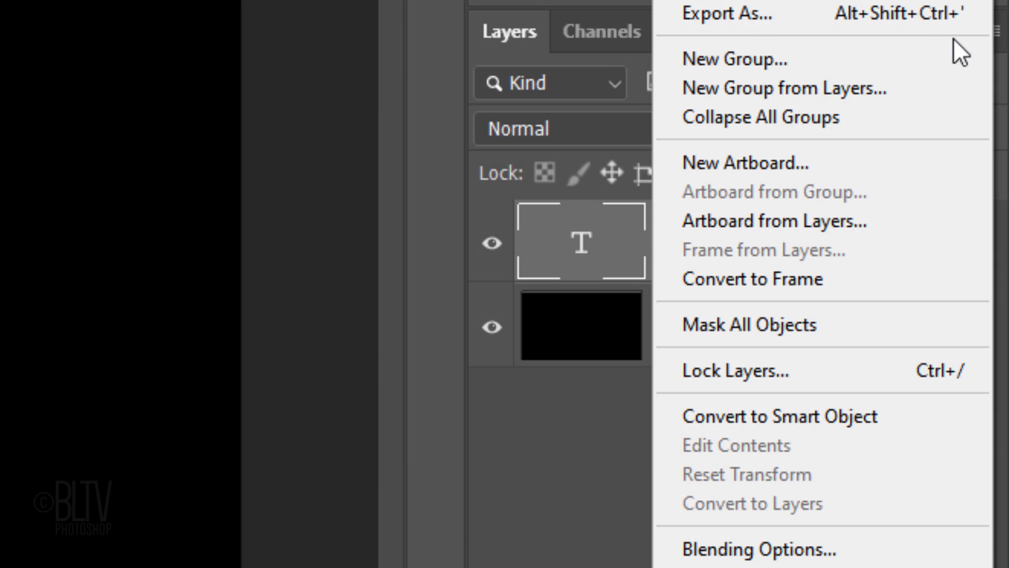
{"action": "left_click", "coordinate": [779, 416]}
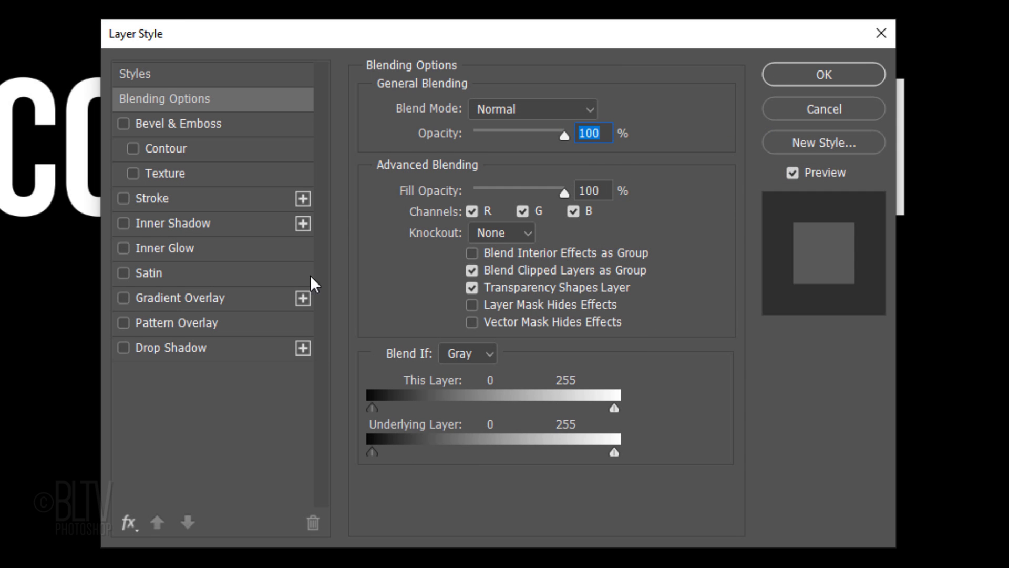
Step: Add a Gradient Overlay using the Spectrum preset and apply the layer style
{"action": "left_click", "coordinate": [124, 298]}
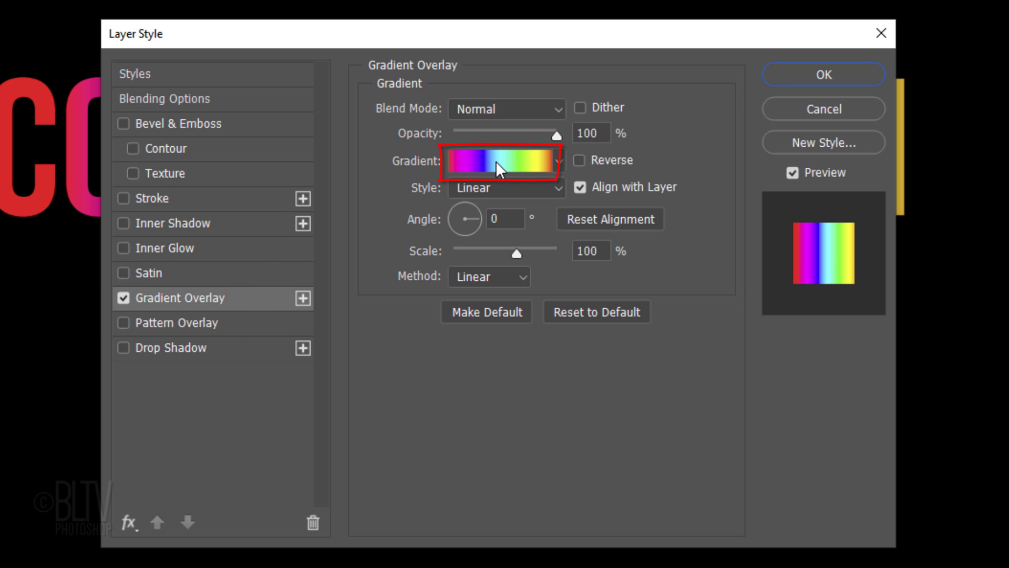
{"action": "left_click", "coordinate": [493, 161]}
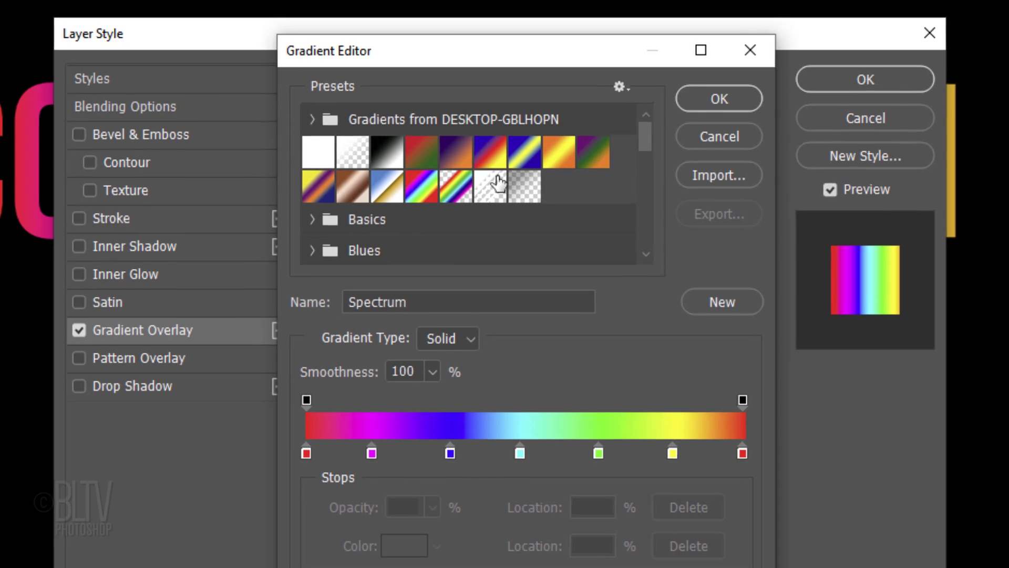
{"action": "left_click", "coordinate": [420, 188]}
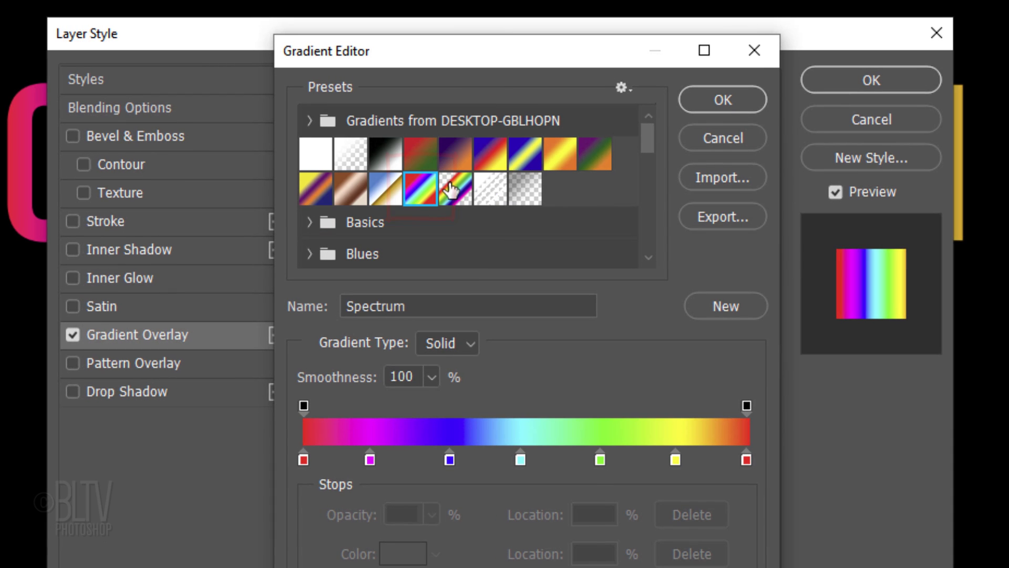
{"action": "left_click", "coordinate": [721, 100]}
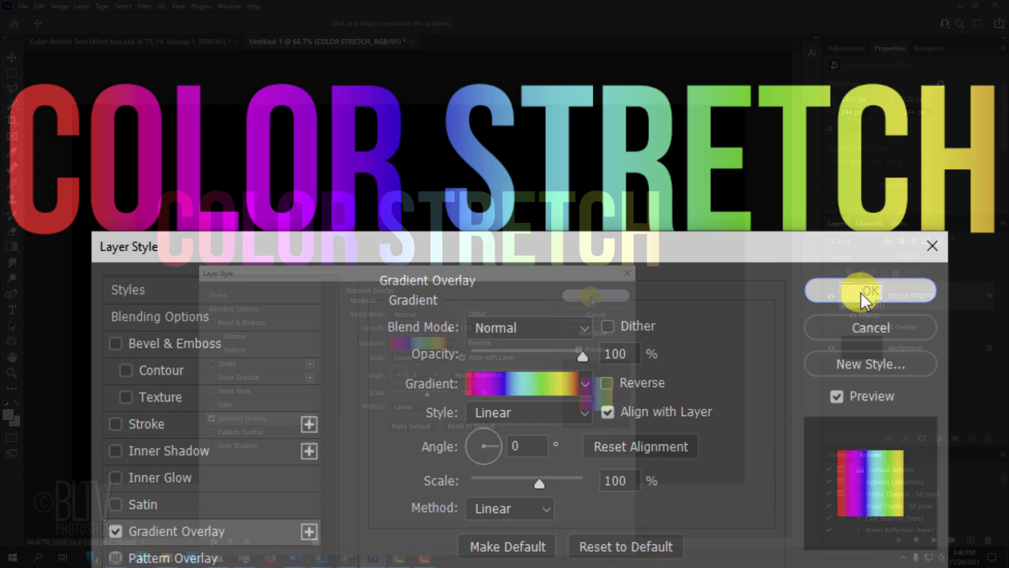
{"action": "left_click", "coordinate": [861, 290]}
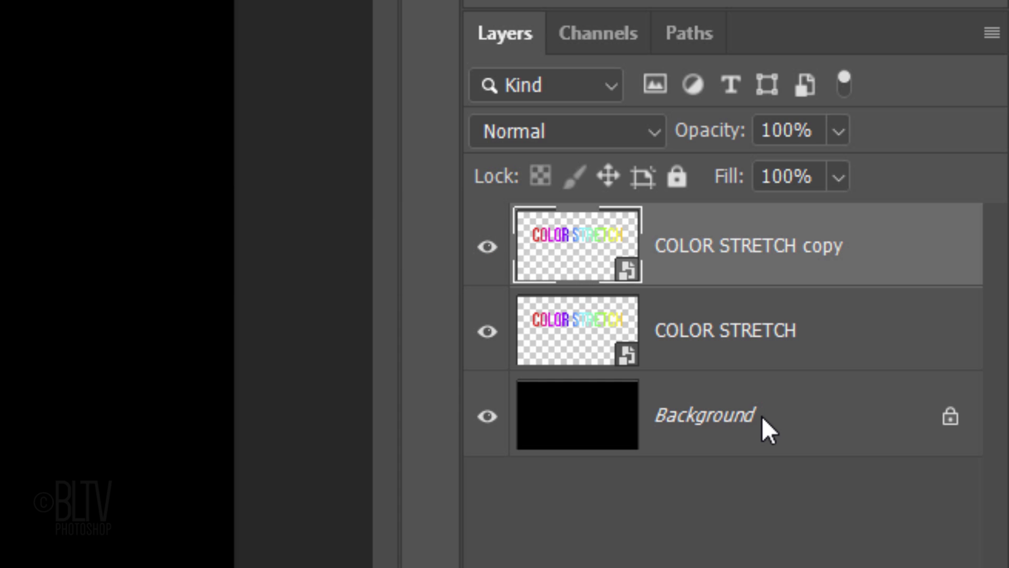
Step: Hide the duplicated COLOR STRETCH copy layer
{"action": "left_click", "coordinate": [487, 247]}
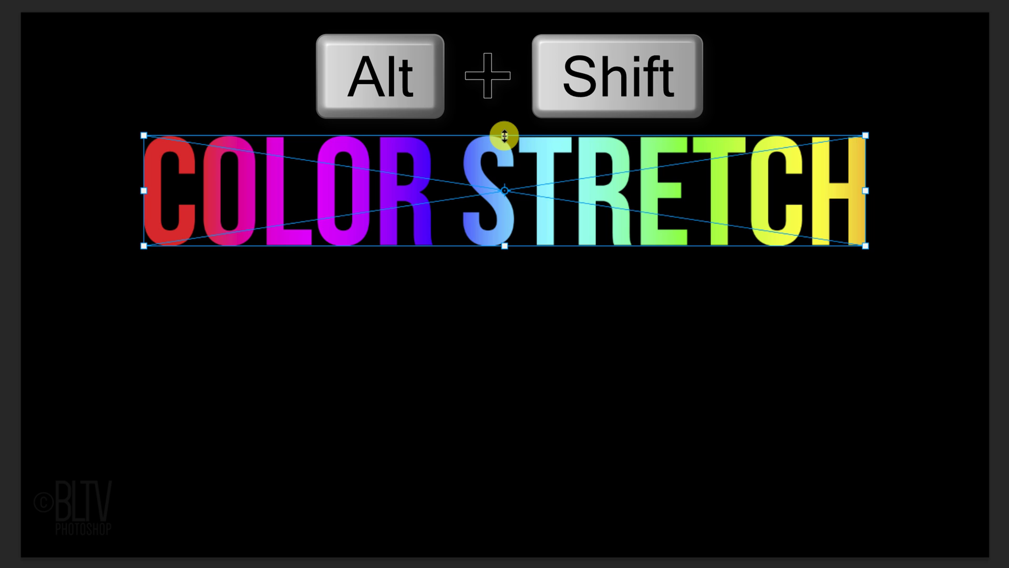
Step: Stretch the original text upward to about 298% height and commit the transform
{"action": "left_click_drag", "start_coordinate": [505, 136], "coordinate": [504, 26]}
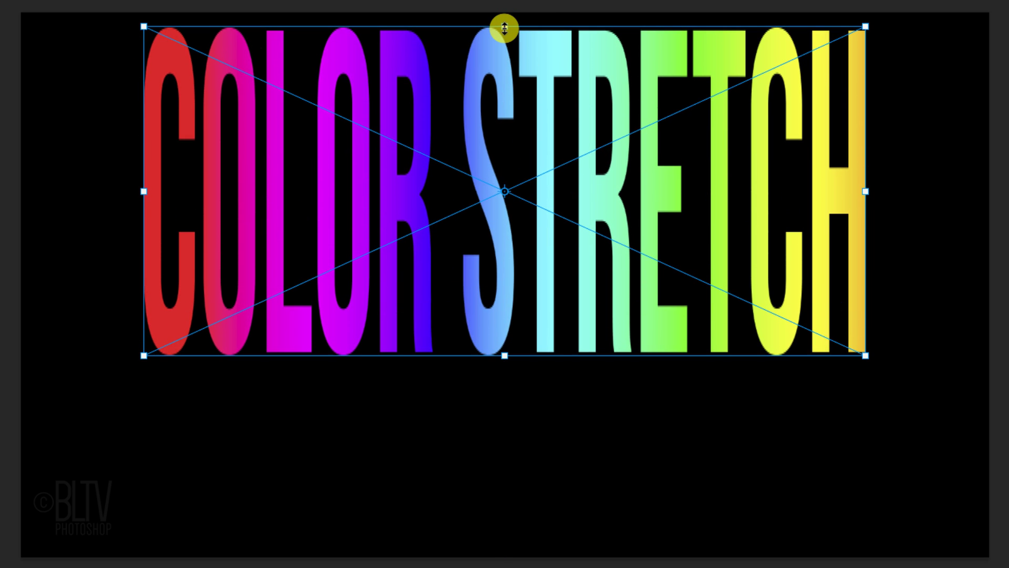
{"action": "key", "text": "enter"}
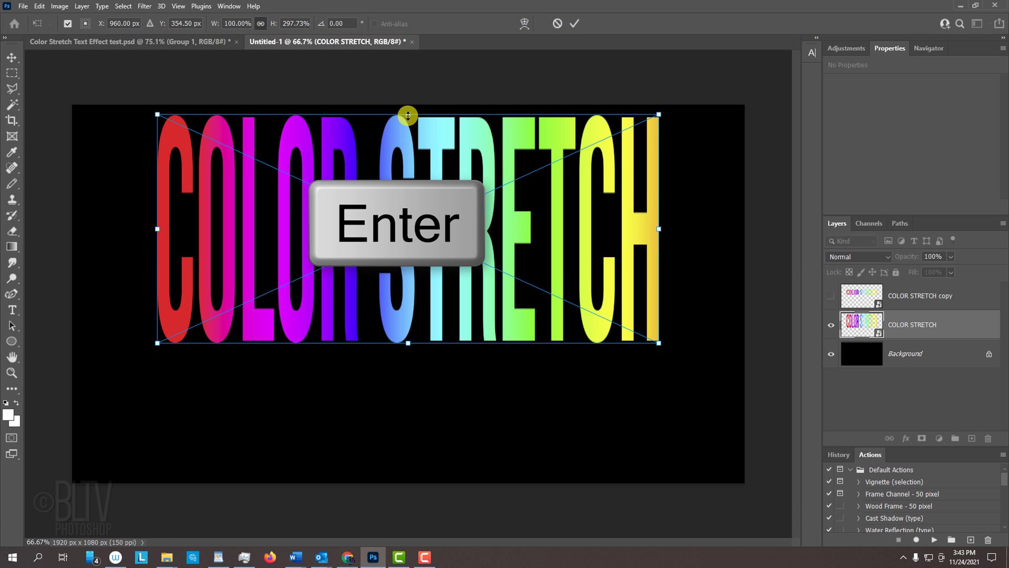
{"action": "left_click", "coordinate": [572, 23]}
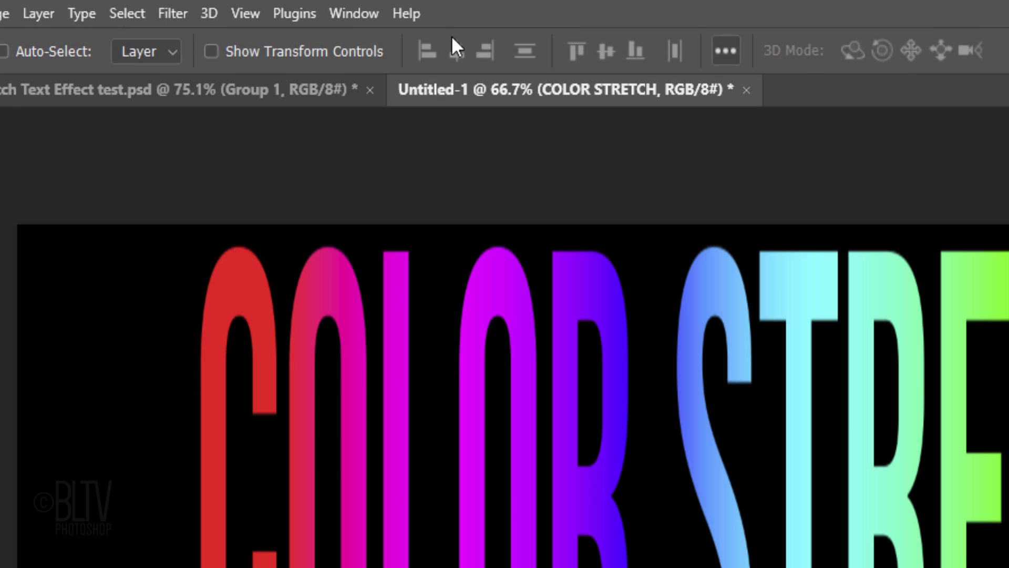
Step: Apply a Motion Blur filter at -90° angle with 2000 px distance
{"action": "left_click", "coordinate": [172, 13]}
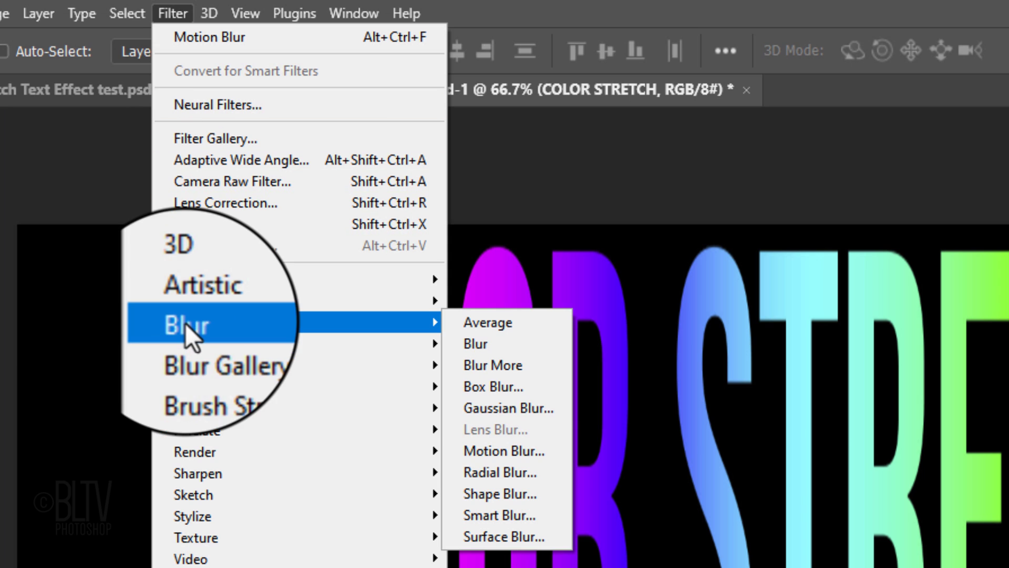
{"action": "mouse_move", "coordinate": [493, 455]}
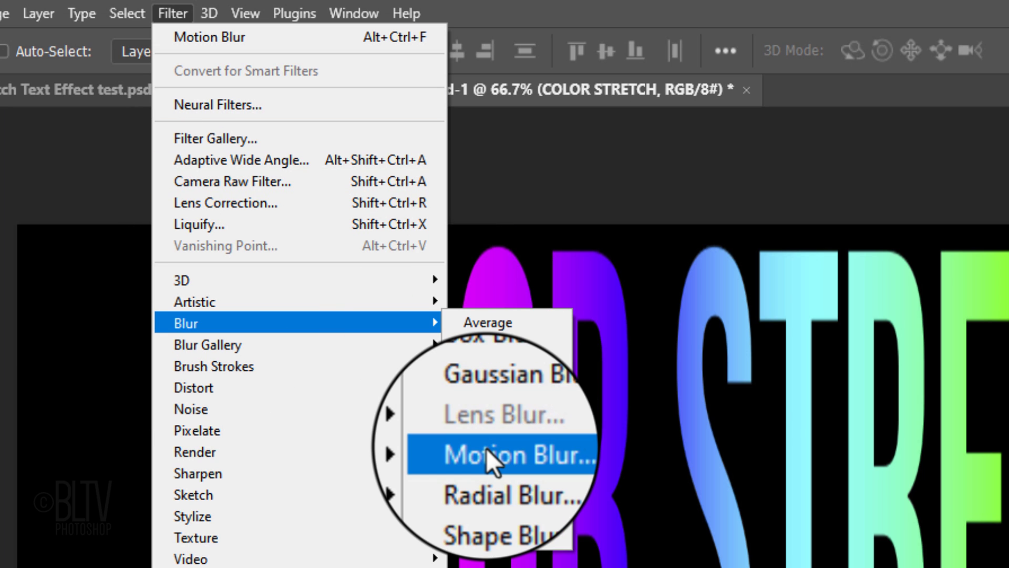
{"action": "left_click", "coordinate": [512, 455]}
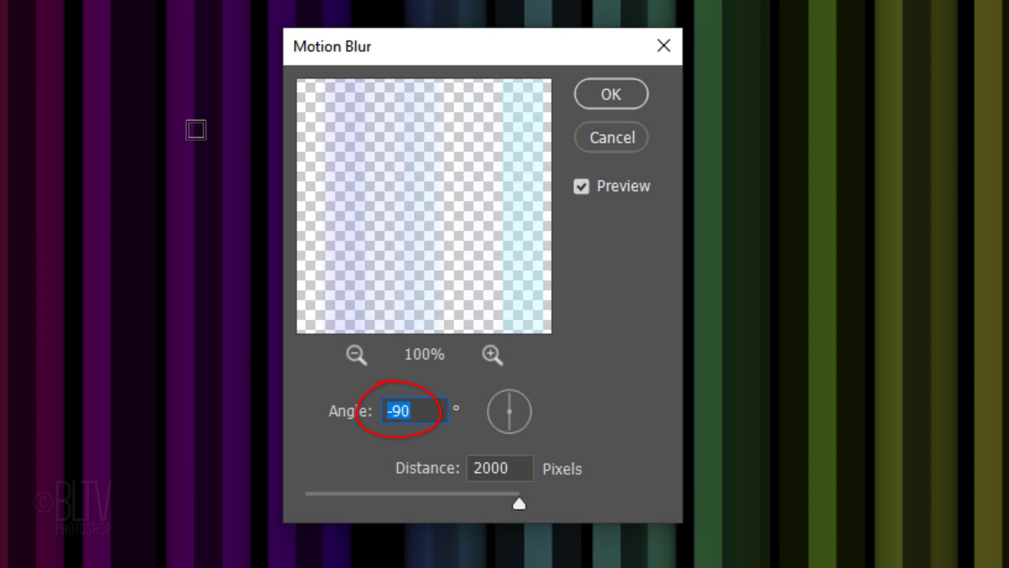
{"action": "left_click", "coordinate": [498, 468]}
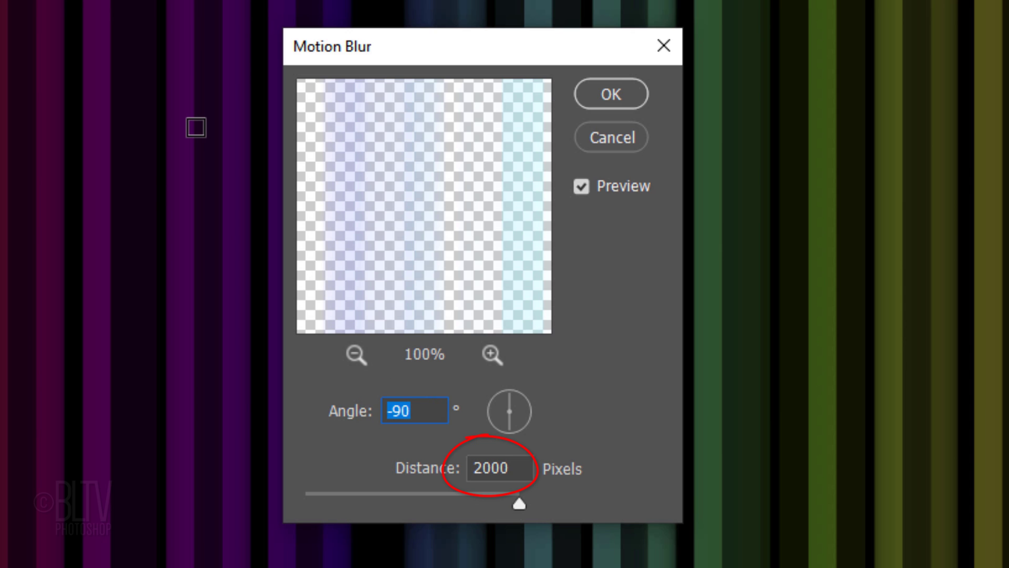
{"action": "mouse_move", "coordinate": [435, 92]}
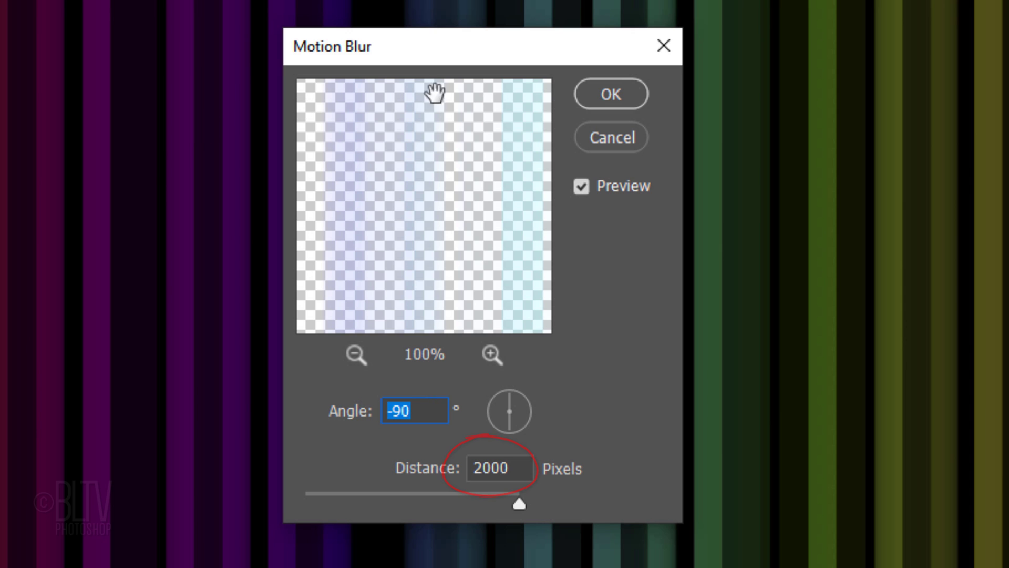
{"action": "left_click", "coordinate": [610, 93]}
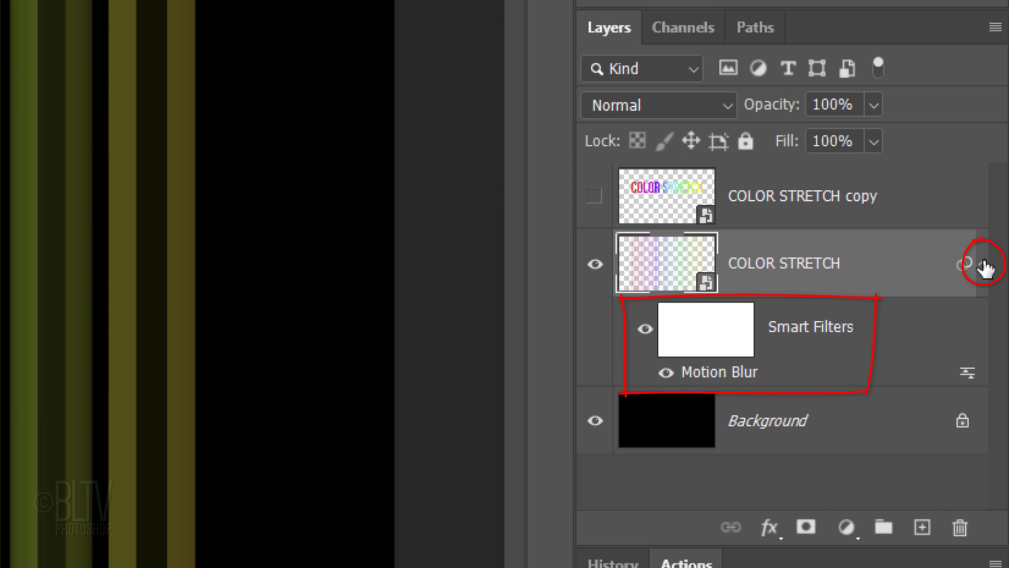
Step: Collapse the smart filters and duplicate the blurred streak layer with Ctrl+J
{"action": "left_click", "coordinate": [964, 262]}
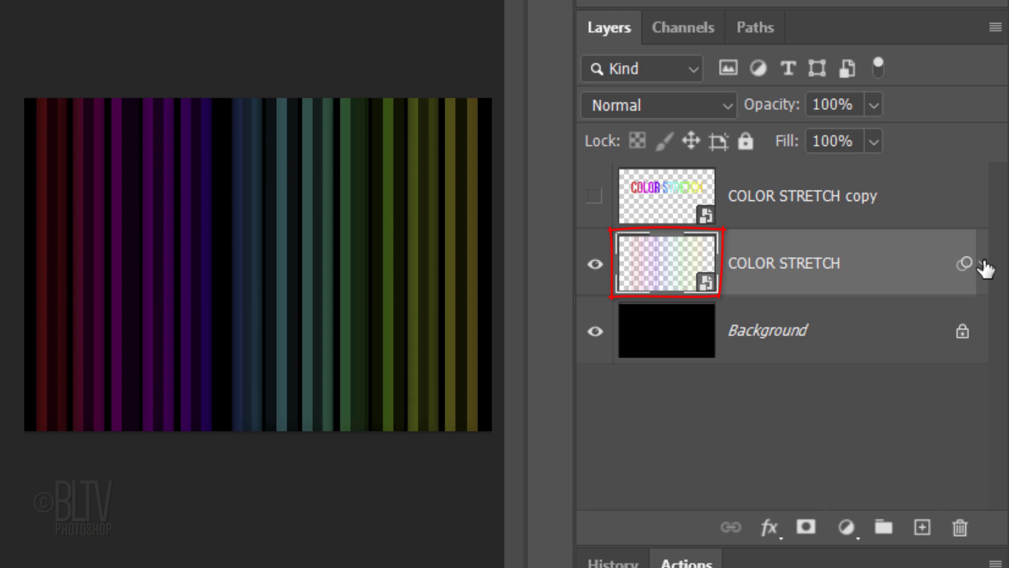
{"action": "left_click", "coordinate": [666, 262]}
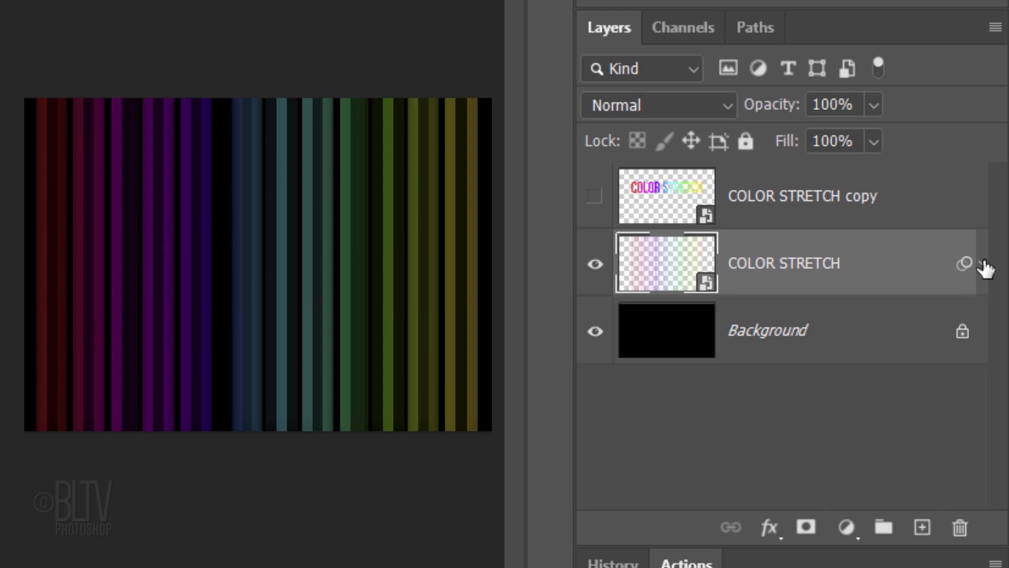
{"action": "key", "text": "ctrl+j"}
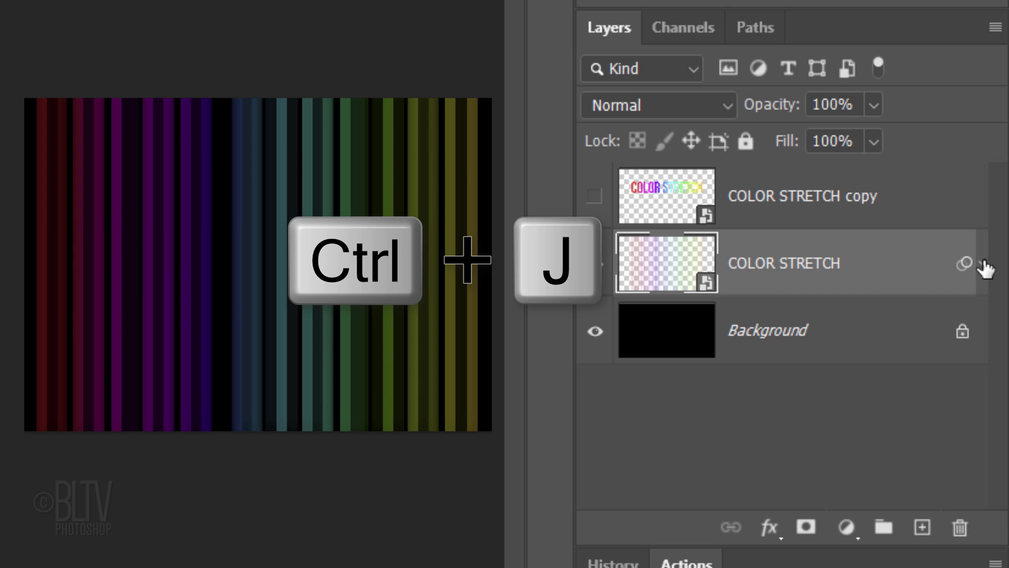
{"action": "key", "text": "ctrl+j"}
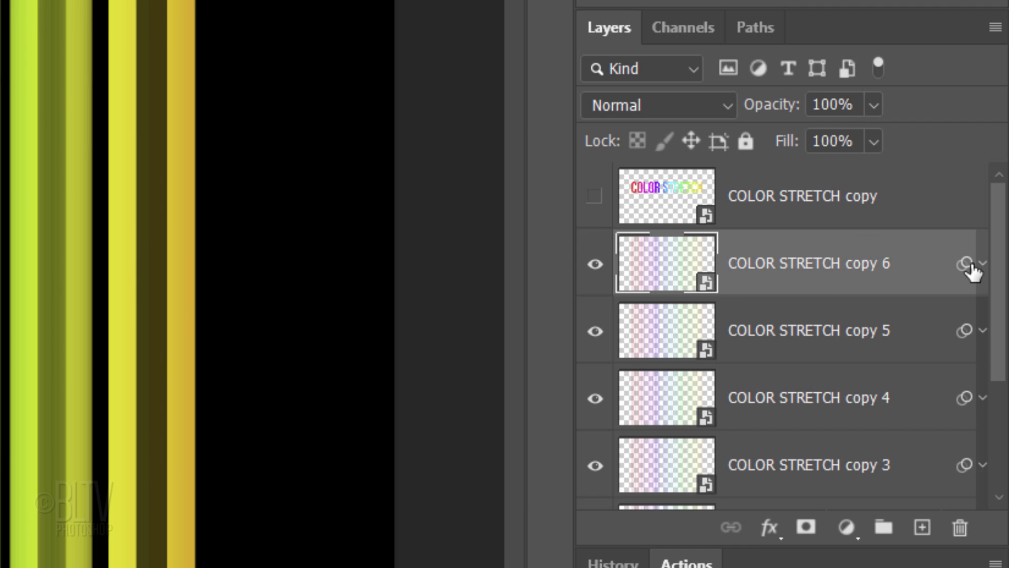
{"action": "left_click", "coordinate": [801, 195]}
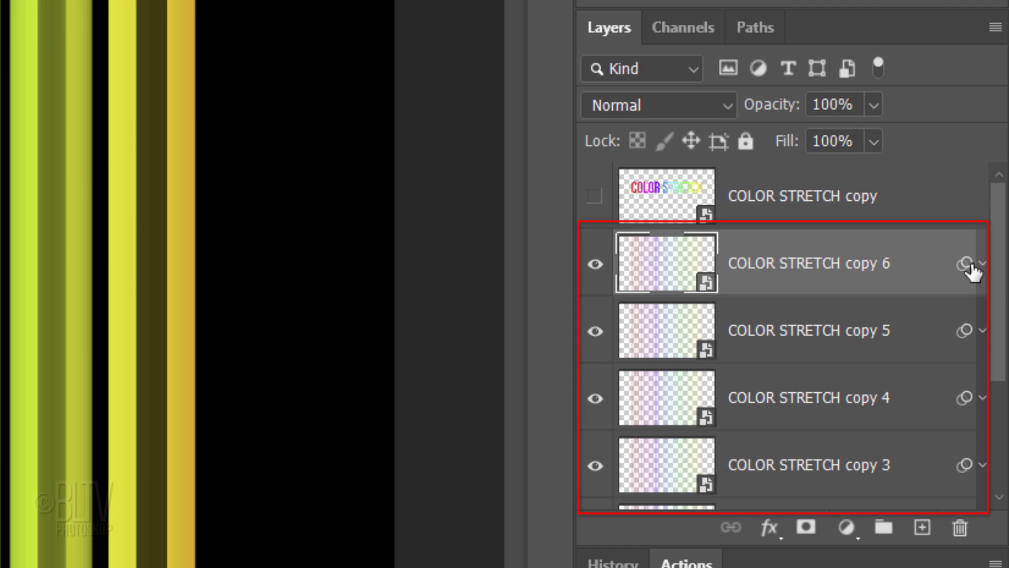
Step: Merge all blurred copies into one smart object and set its blend mode to Dissolve
{"action": "left_click", "coordinate": [783, 420]}
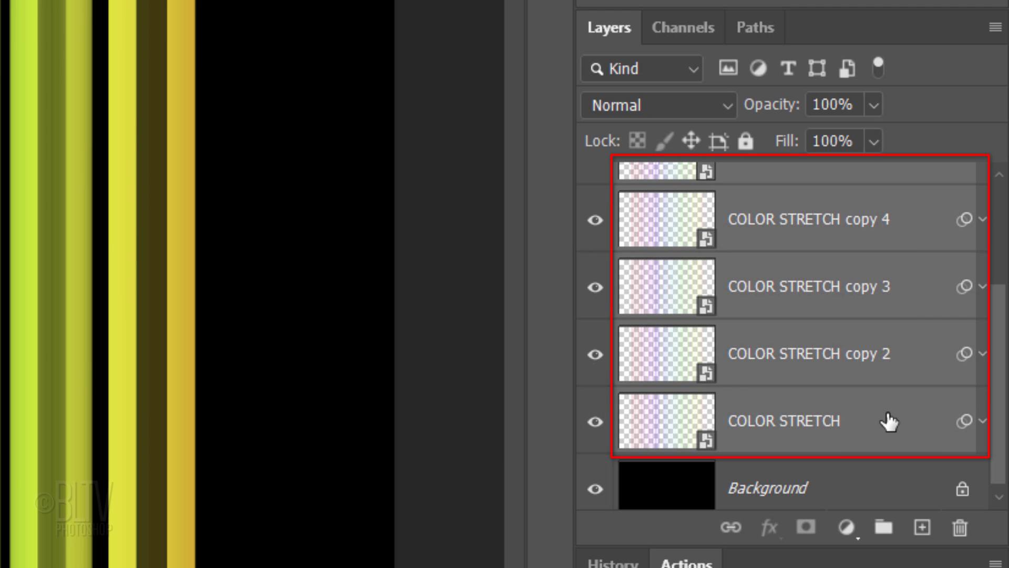
{"action": "mouse_move", "coordinate": [977, 84]}
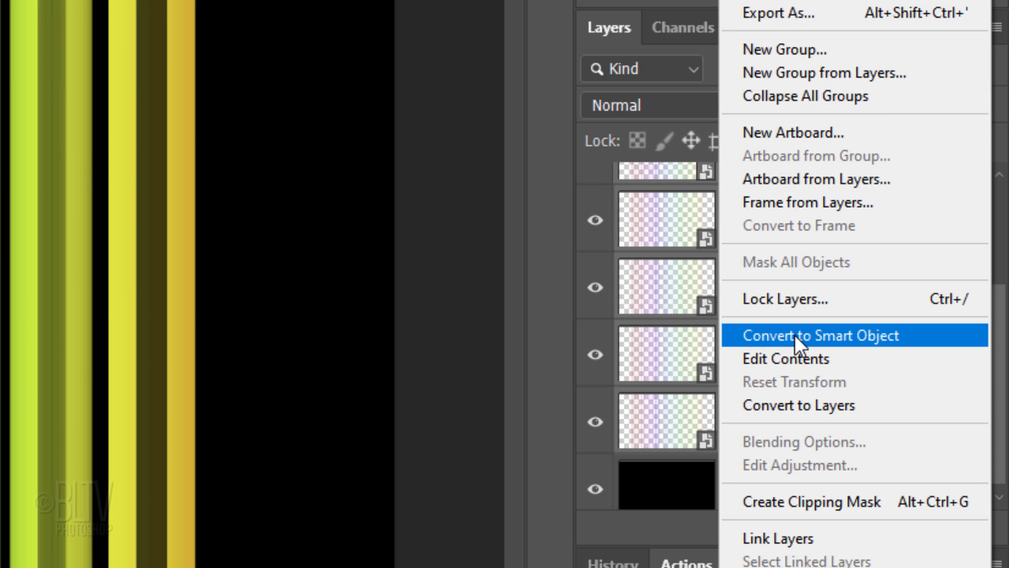
{"action": "left_click", "coordinate": [819, 335]}
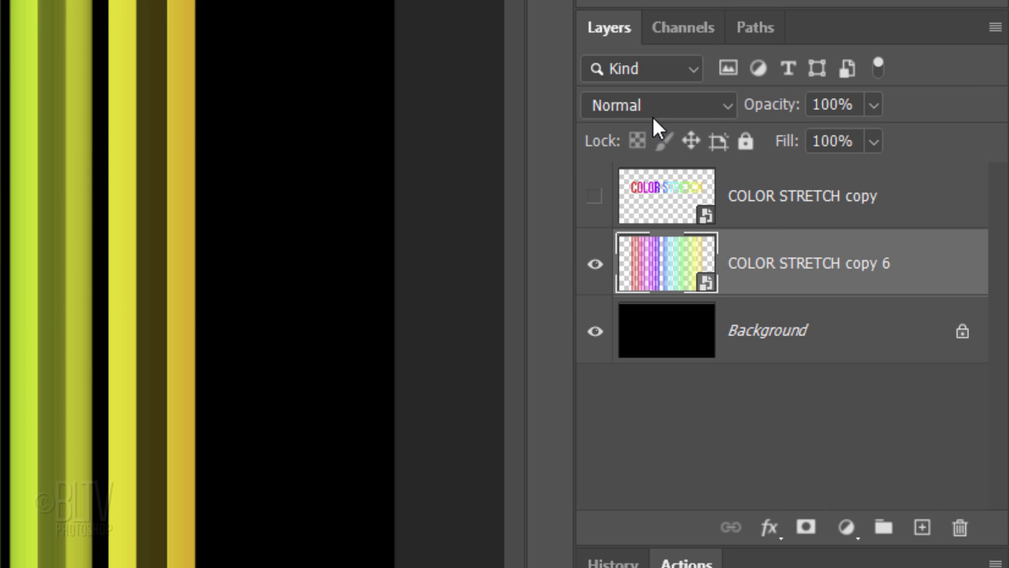
{"action": "left_click", "coordinate": [657, 105]}
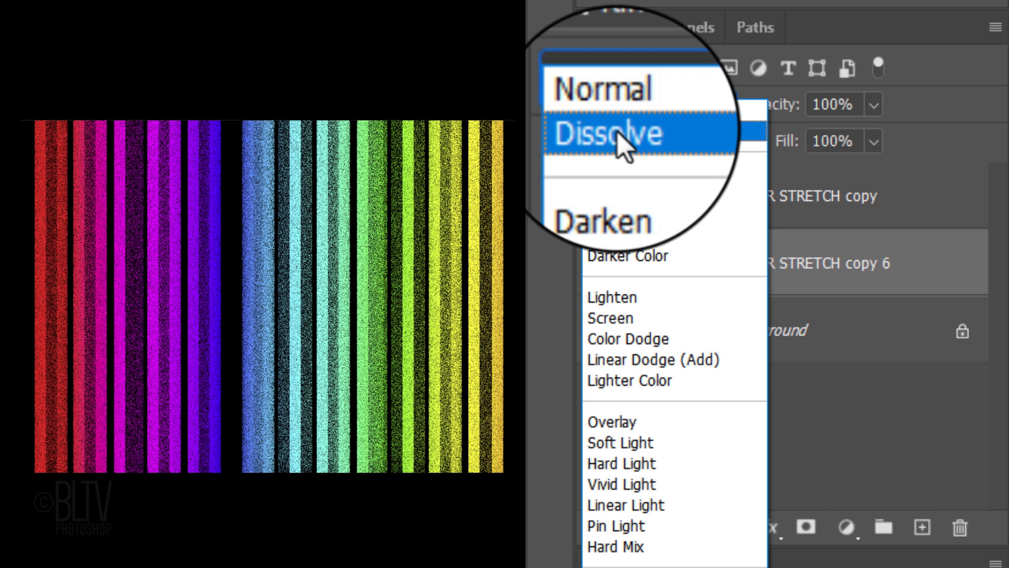
{"action": "left_click", "coordinate": [606, 133]}
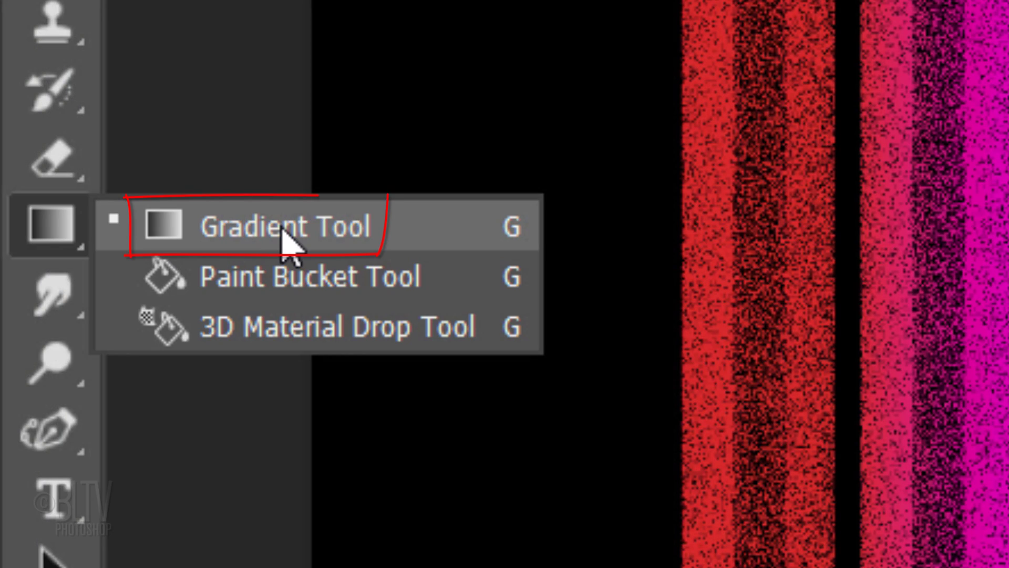
Step: Select the Gradient Tool with the Linear gradient shape for the streak mask
{"action": "left_click", "coordinate": [286, 226]}
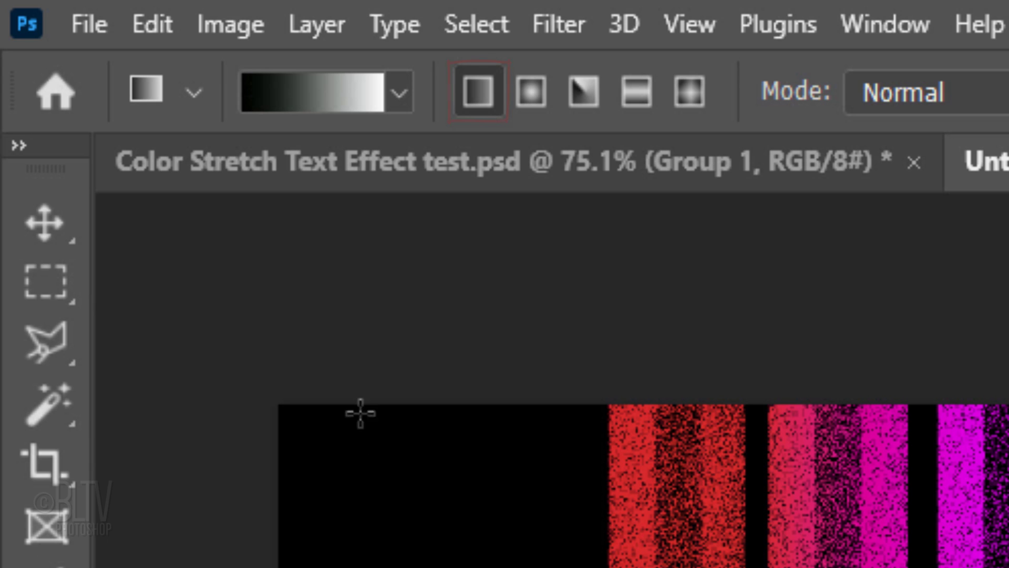
{"action": "left_click", "coordinate": [399, 91]}
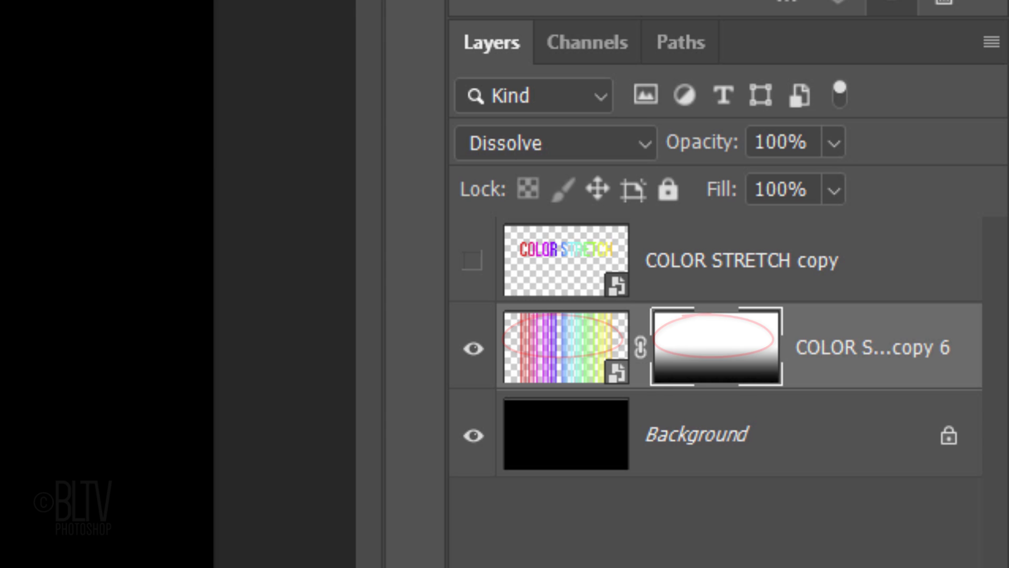
Step: Convert the masked streak layer to a smart object, set to Hard Light at 80% opacity
{"action": "left_click", "coordinate": [993, 42]}
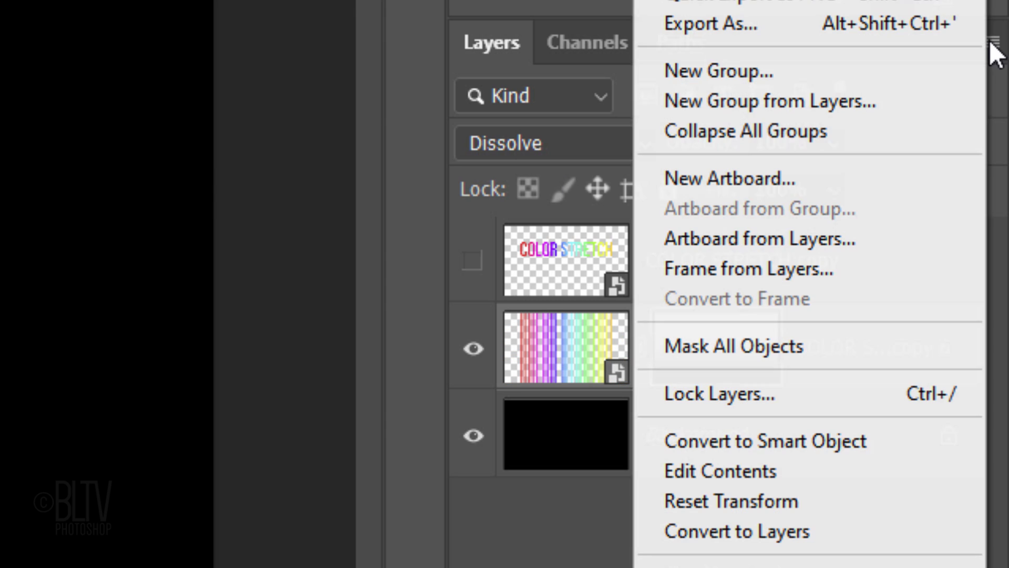
{"action": "left_click", "coordinate": [765, 441]}
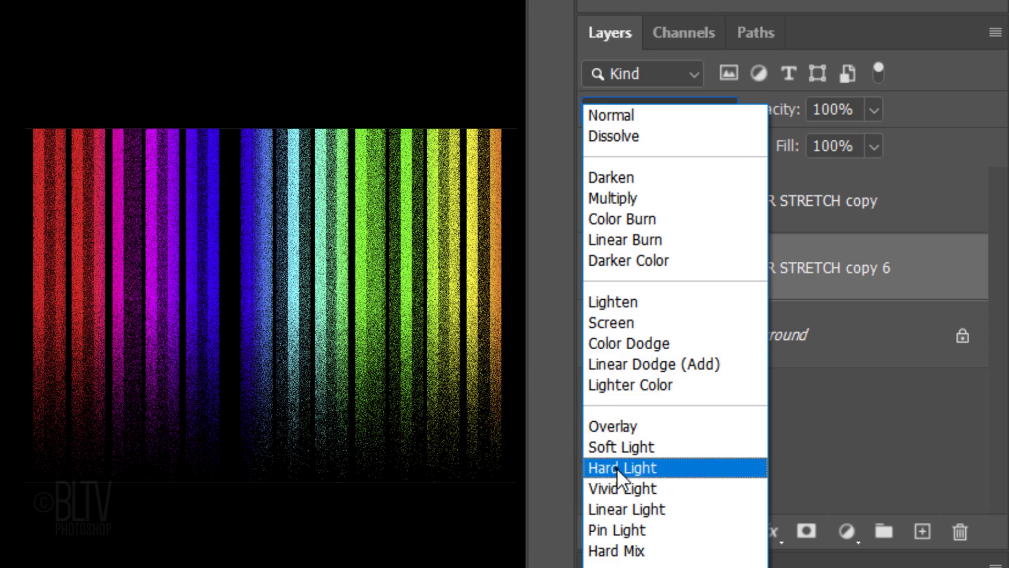
{"action": "left_click", "coordinate": [622, 467]}
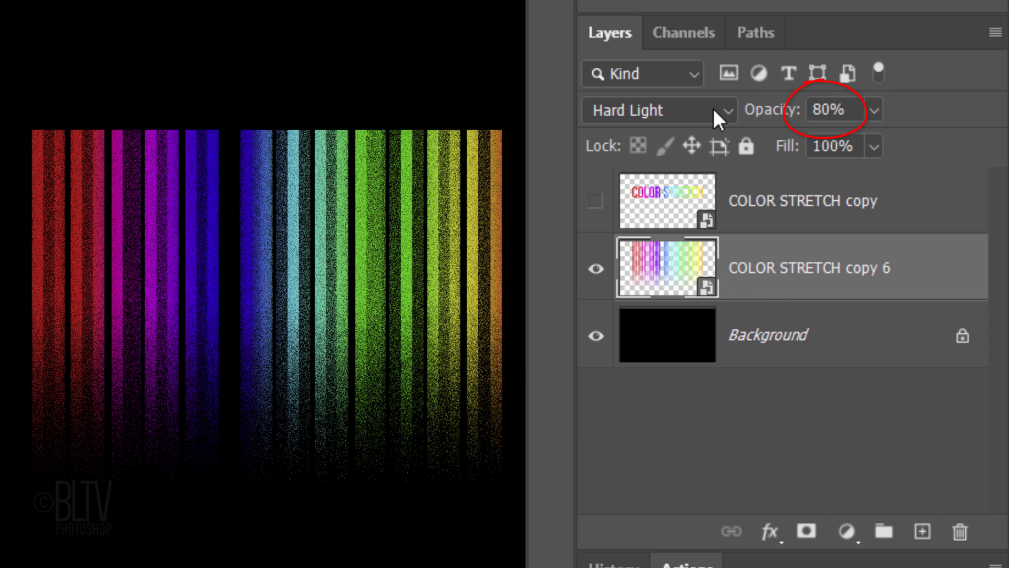
{"action": "left_click", "coordinate": [594, 200]}
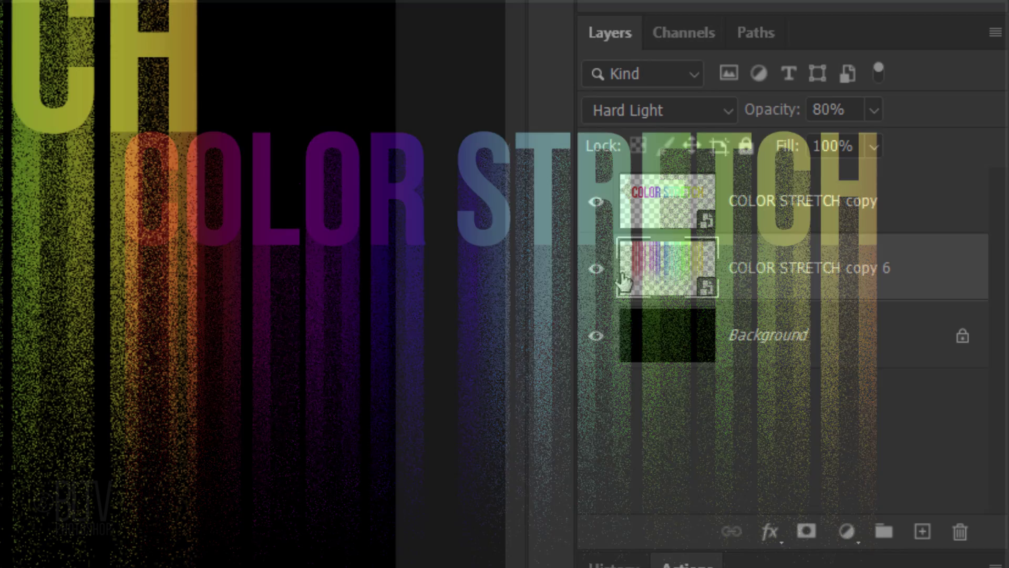
Step: Show the rainbow text layer and mask out the streaks above the lettering with black, then deselect
{"action": "left_click", "coordinate": [805, 532]}
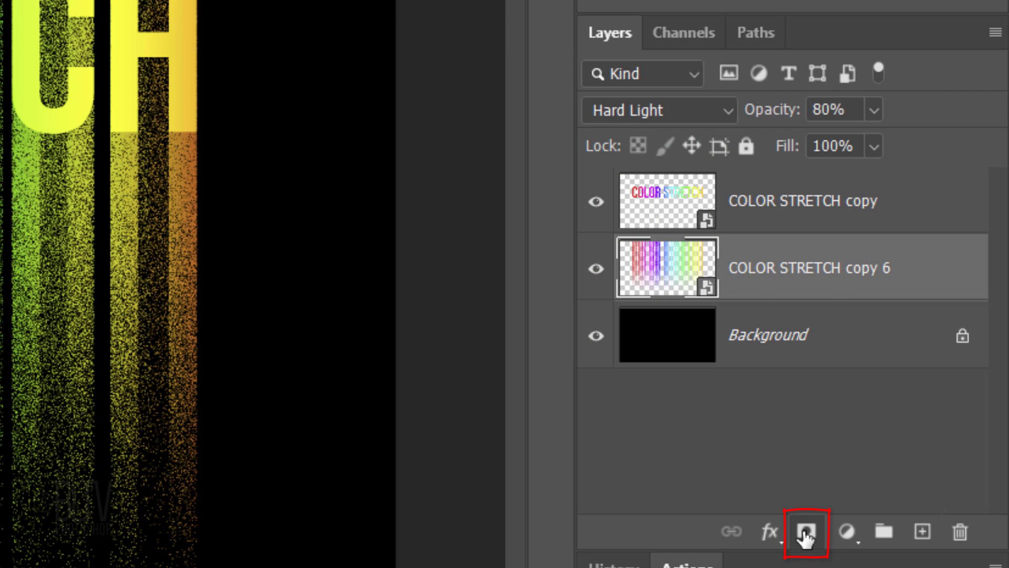
{"action": "left_click", "coordinate": [806, 531]}
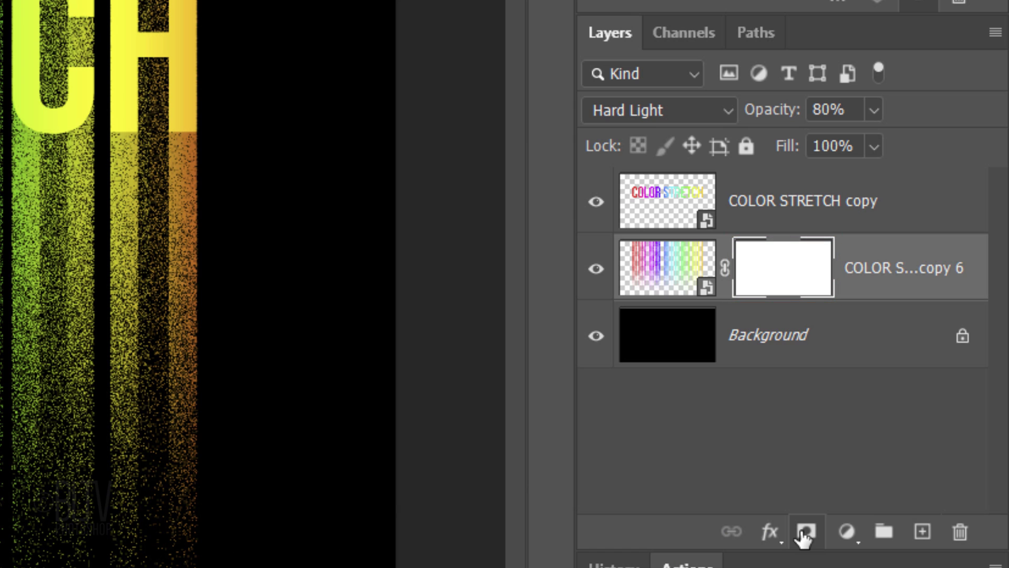
{"action": "left_click", "coordinate": [42, 266]}
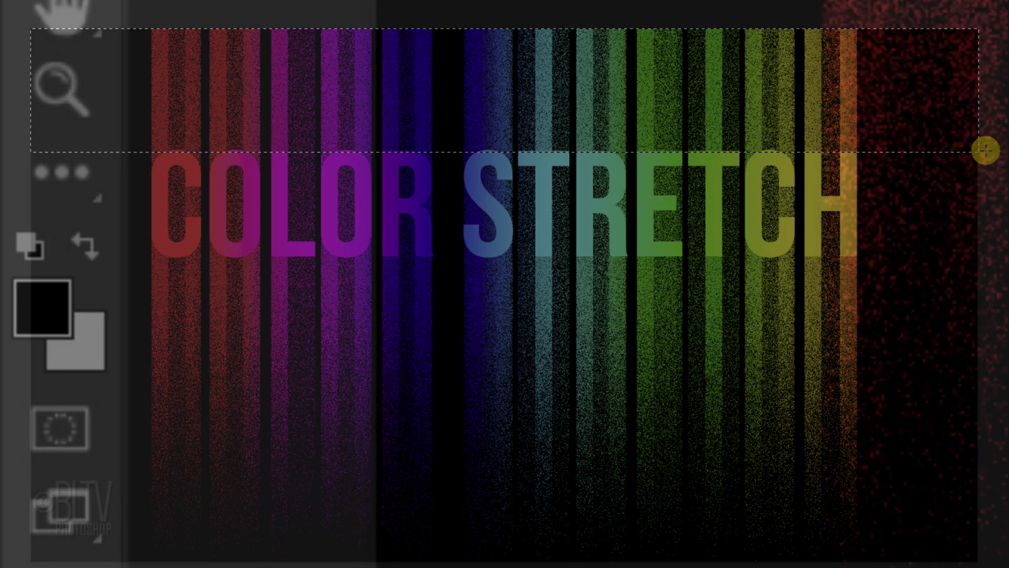
{"action": "key", "text": "alt+Delete"}
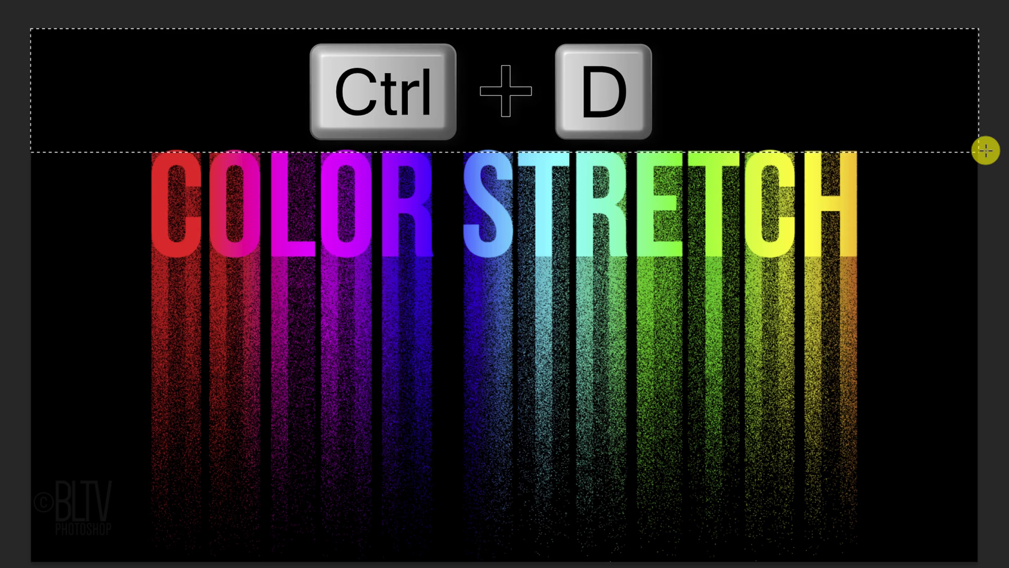
{"action": "key", "text": "ctrl+d"}
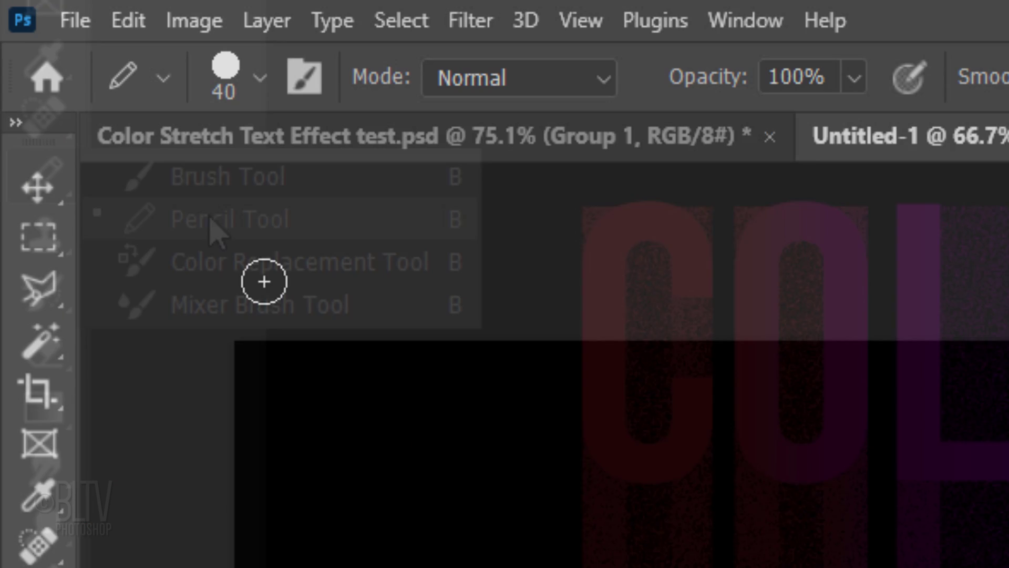
Step: Select the Brush Tool from the toolbar flyout
{"action": "left_click", "coordinate": [256, 77]}
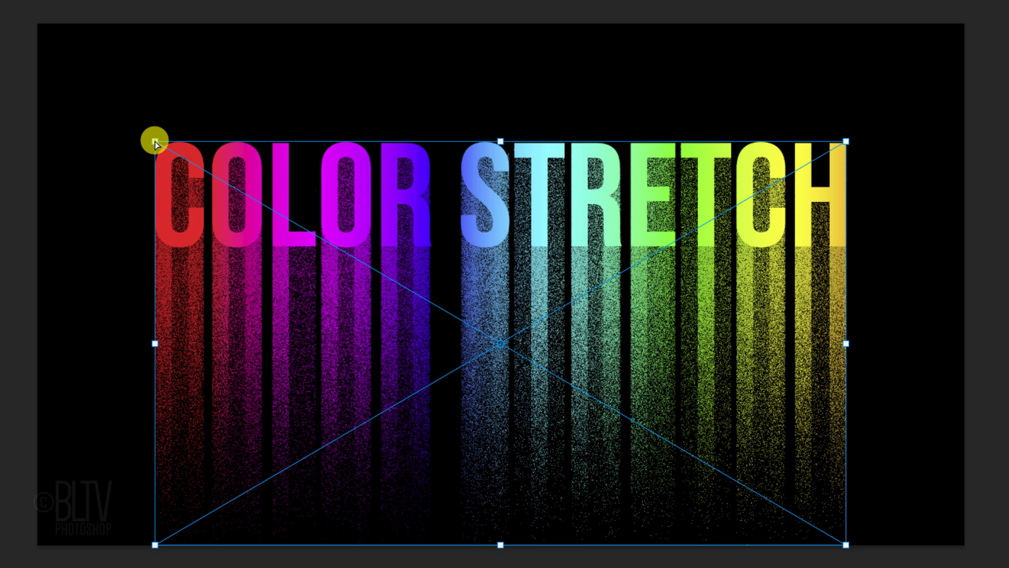
Step: Drag the left corner upward independently so the artwork grows taller on the left in perspective
{"action": "key", "text": "ctrl+alt+shift"}
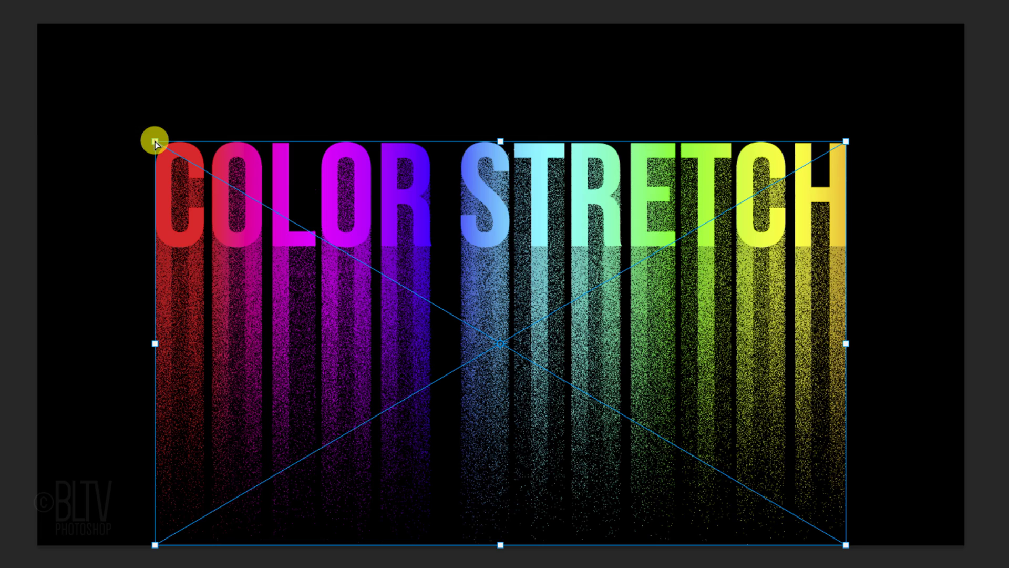
{"action": "left_click_drag", "start_coordinate": [155, 142], "coordinate": [154, 123]}
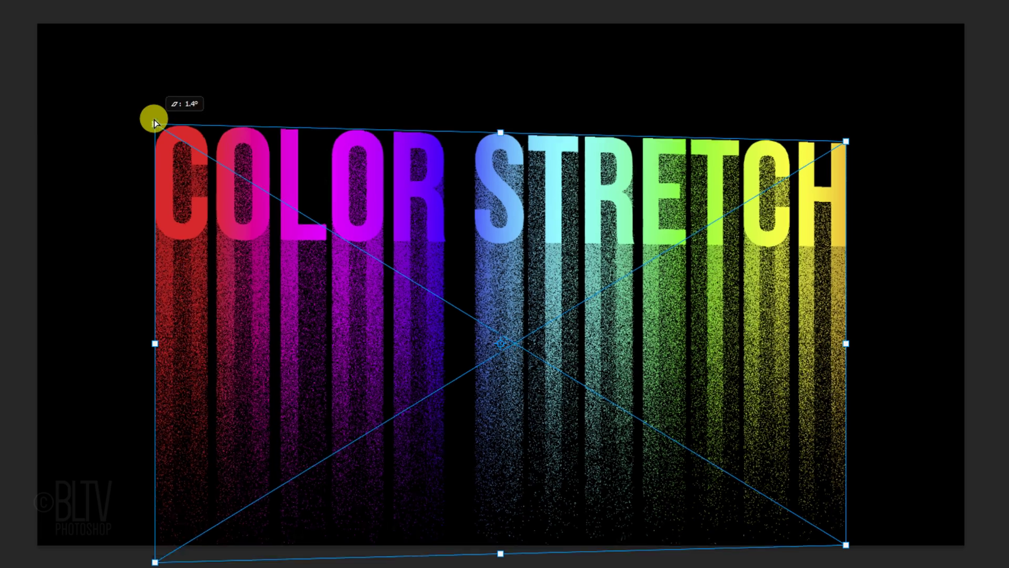
{"action": "left_click_drag", "start_coordinate": [153, 118], "coordinate": [155, 32]}
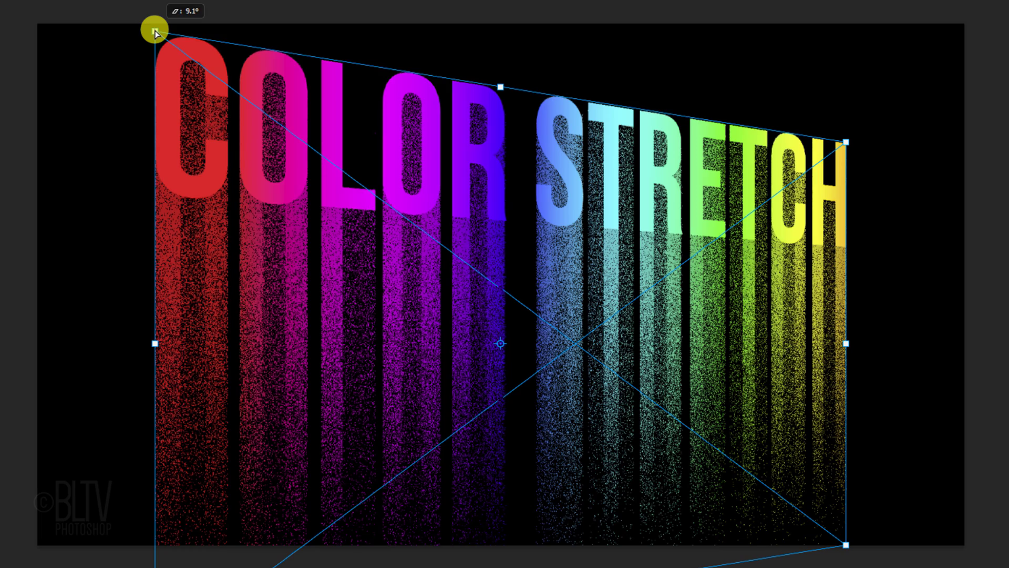